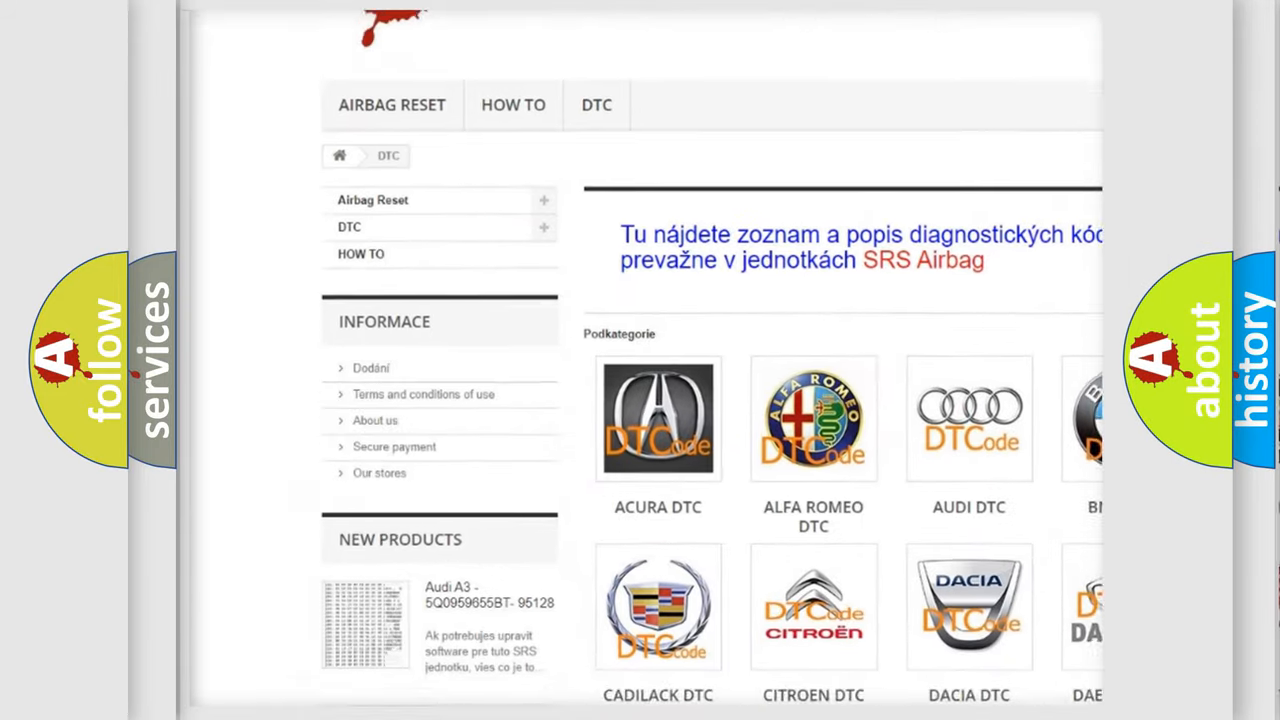
scroll("down", 3)
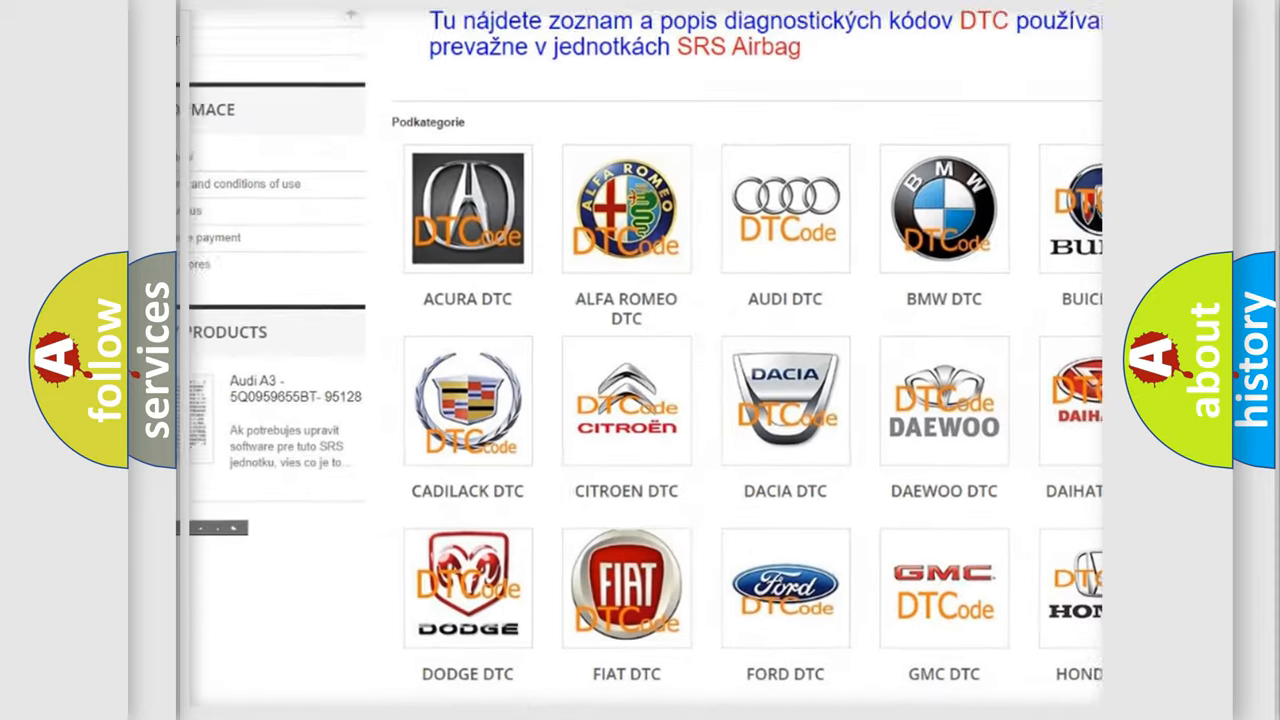
scroll("down", 3)
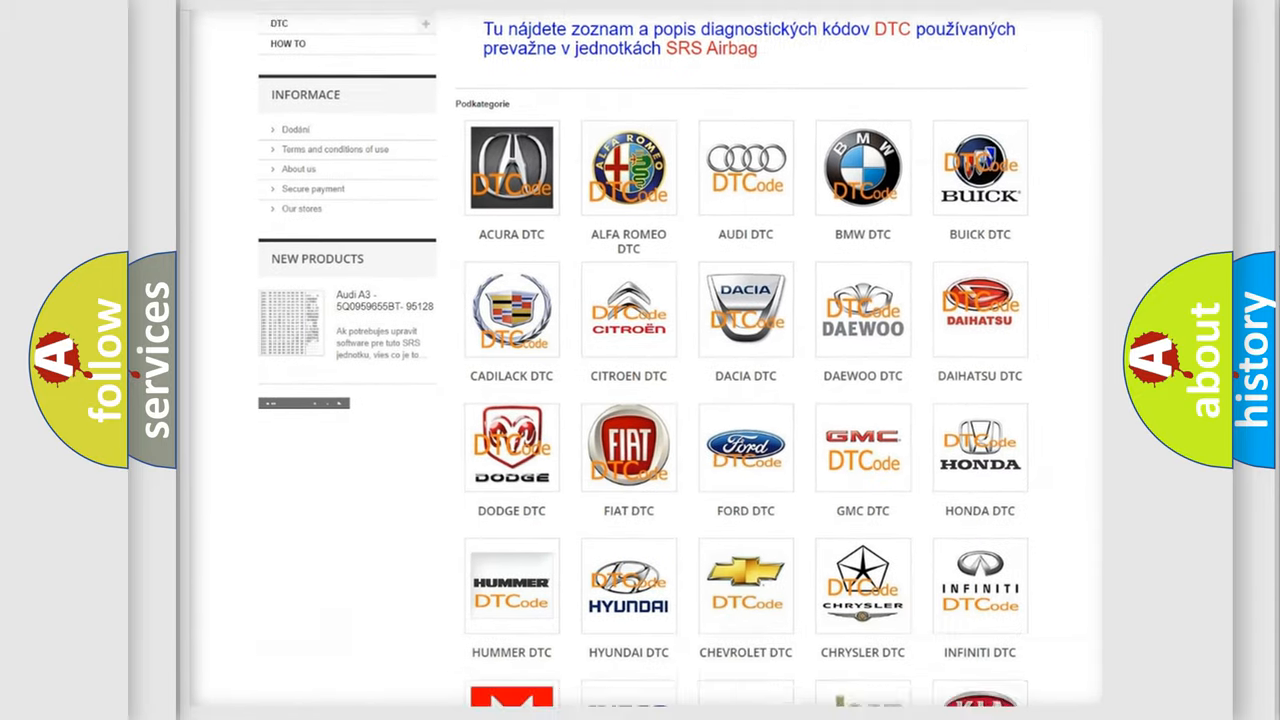
scroll("down", 3)
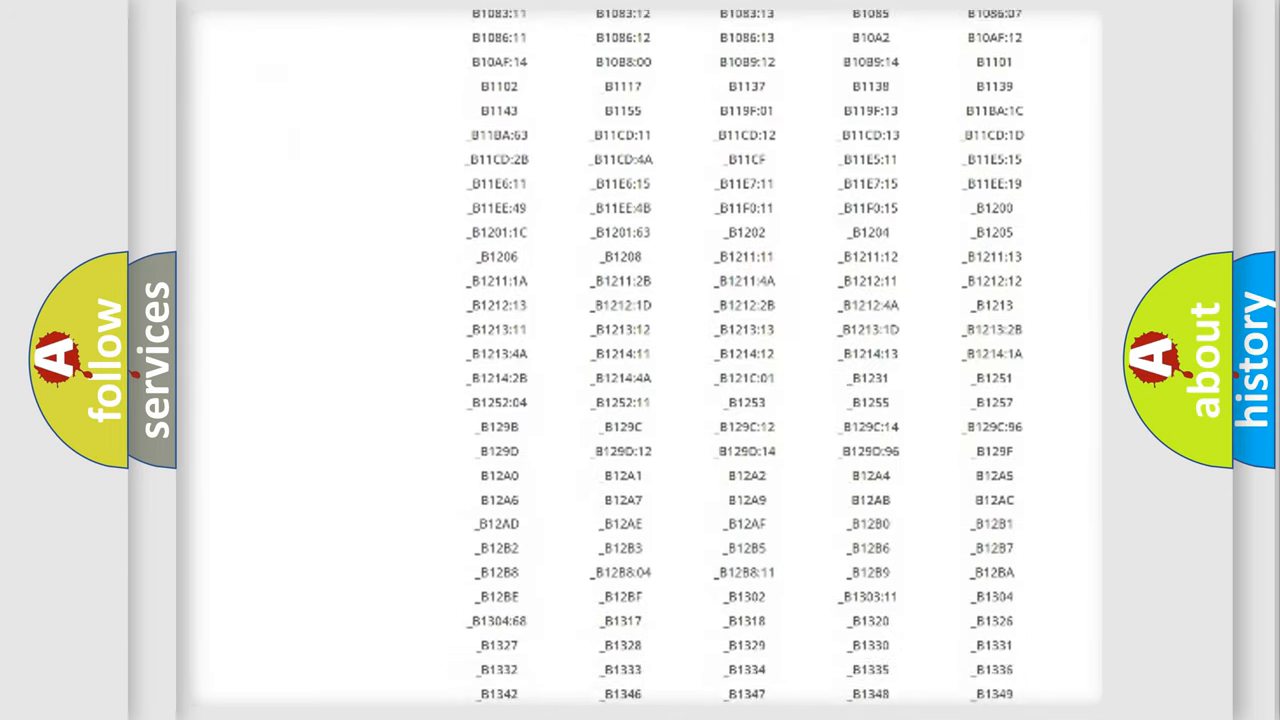
scroll("down", 3)
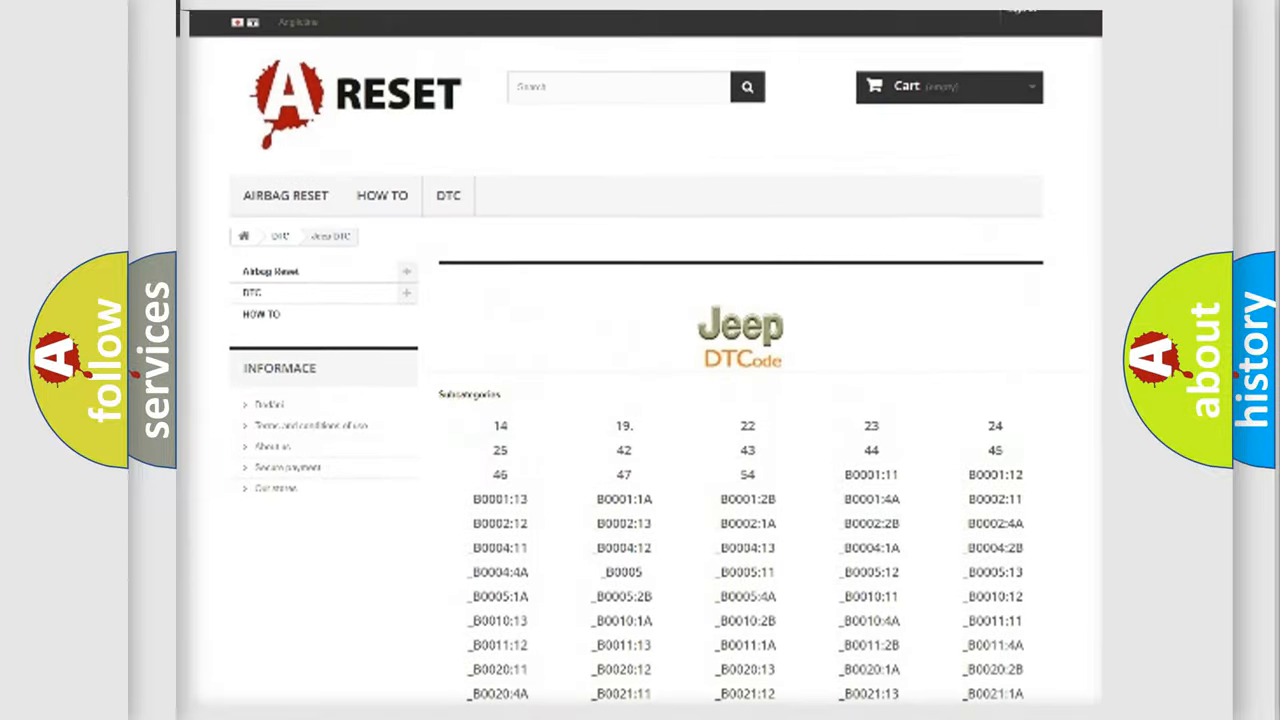
scroll("up", 3)
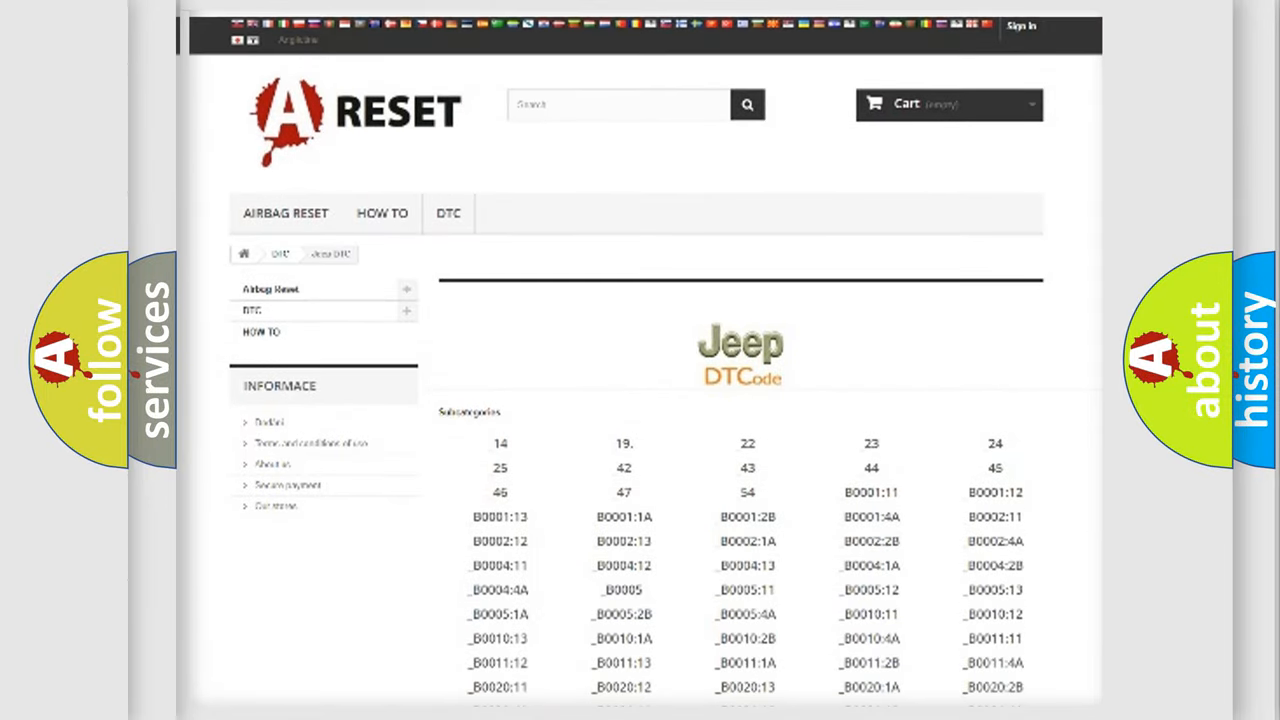